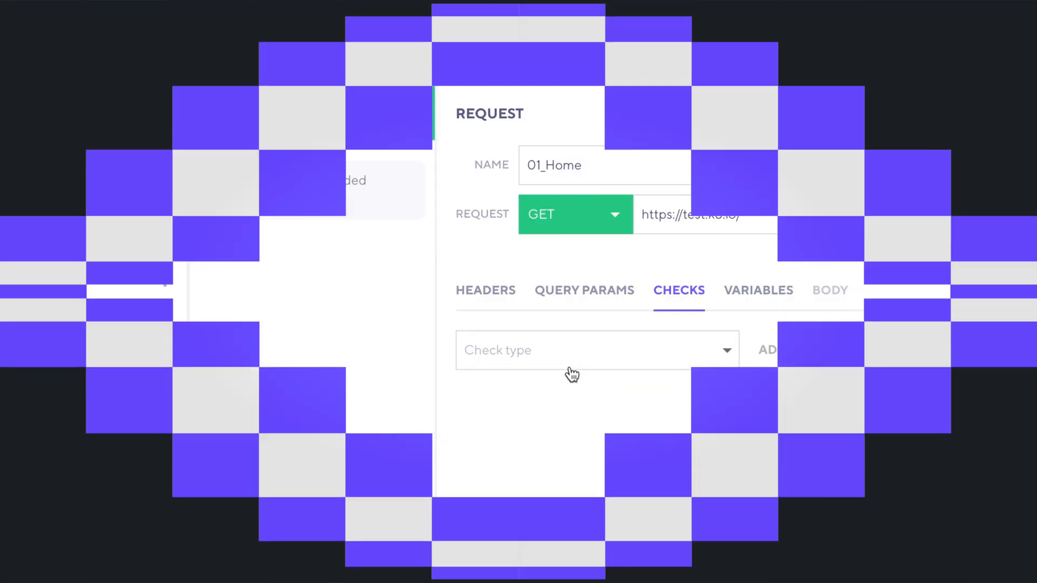
Reach the Browser recorder guide via the Recording a session section of the k6 docs.
{"action": "left_click", "coordinate": [597, 350]}
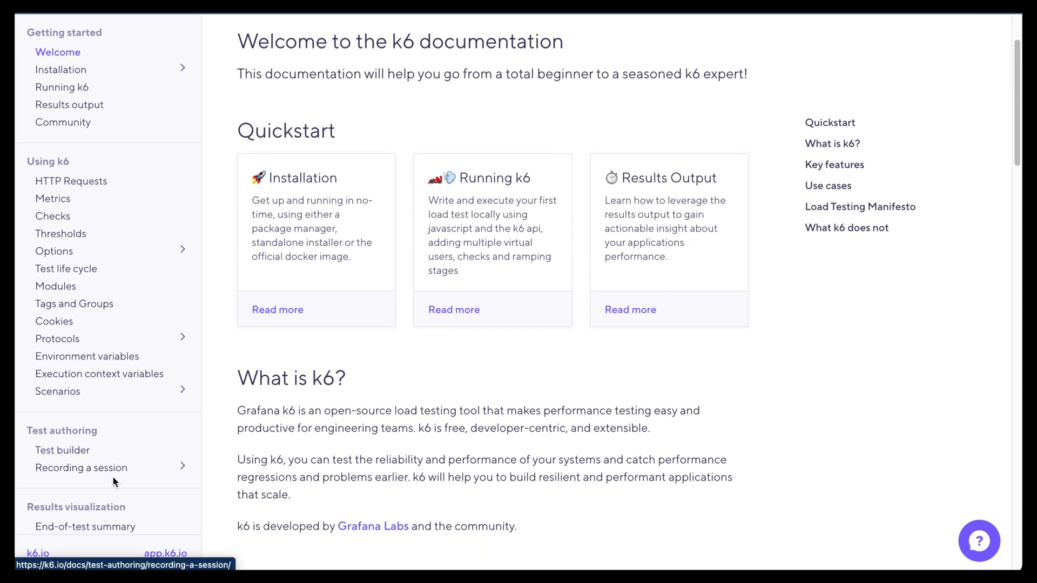
{"action": "left_click", "coordinate": [83, 468]}
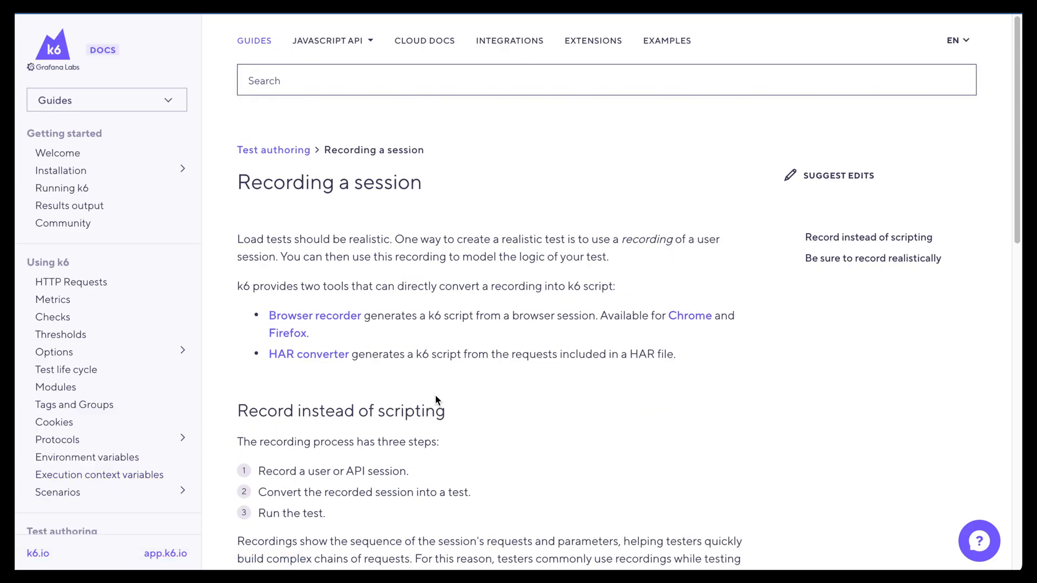
{"action": "mouse_move", "coordinate": [332, 319]}
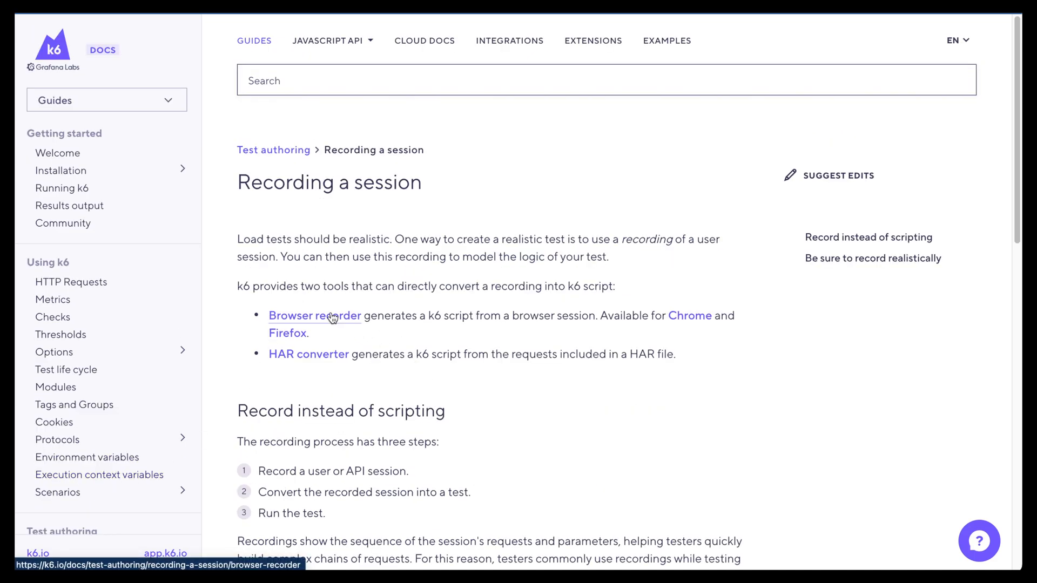
{"action": "left_click", "coordinate": [329, 319]}
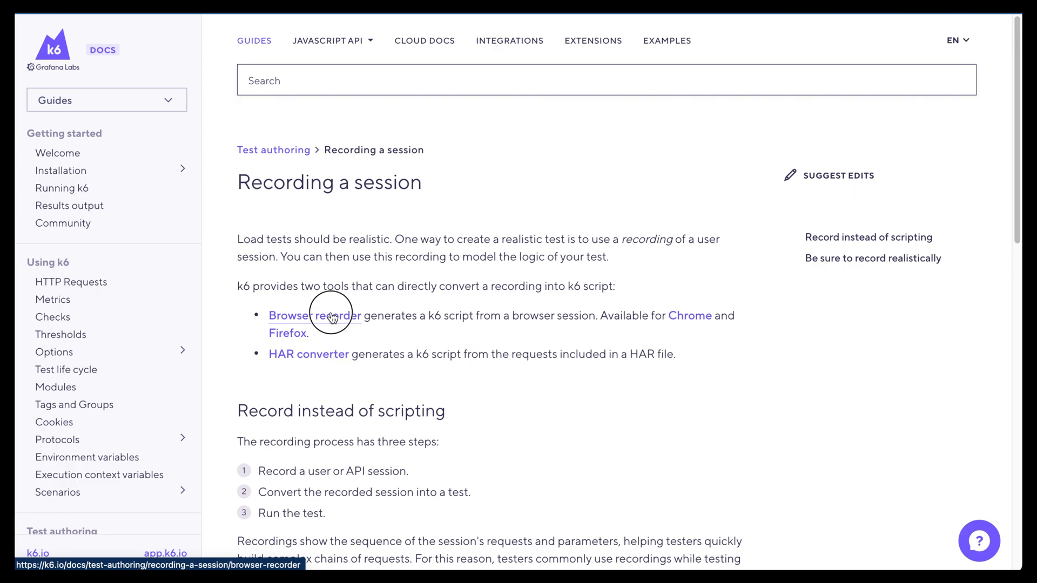
{"action": "left_click", "coordinate": [330, 315]}
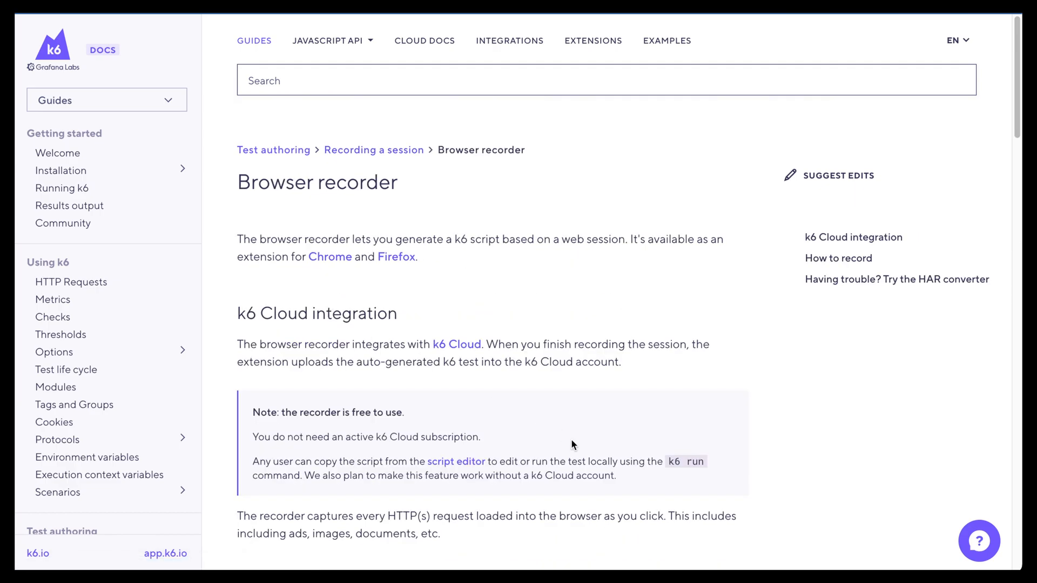
{"action": "scroll", "scroll_direction": "down", "scroll_amount": 3}
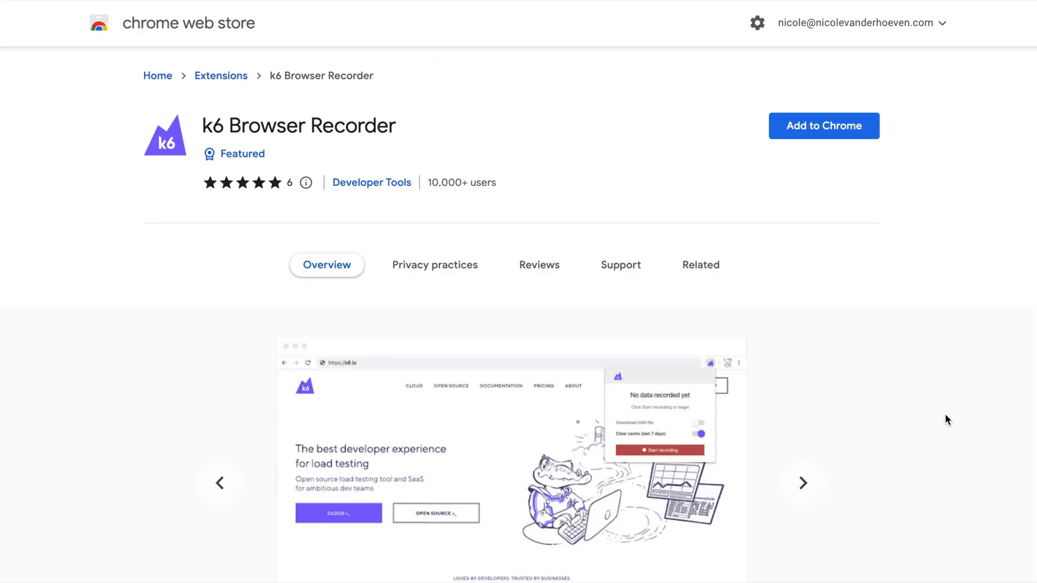
{"action": "mouse_move", "coordinate": [826, 158]}
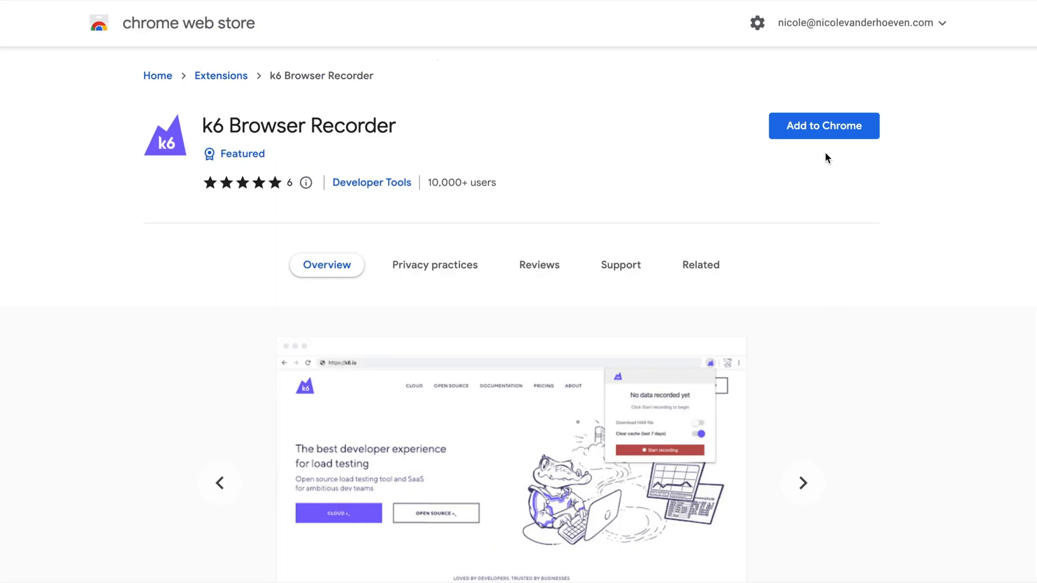
{"action": "mouse_move", "coordinate": [832, 129]}
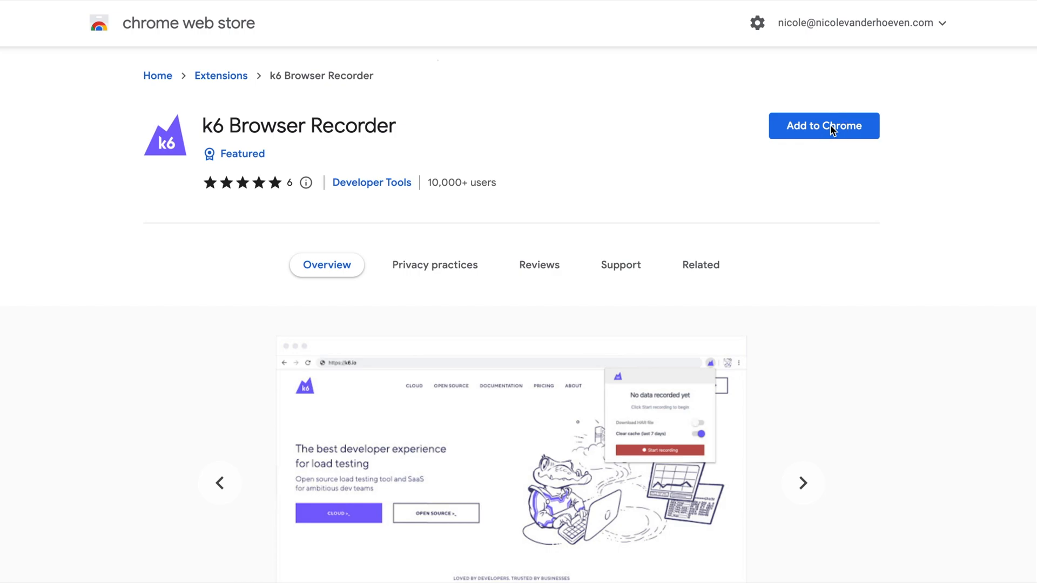
Add the k6 Browser Recorder extension to Chrome and confirm the installation.
{"action": "left_click", "coordinate": [832, 128]}
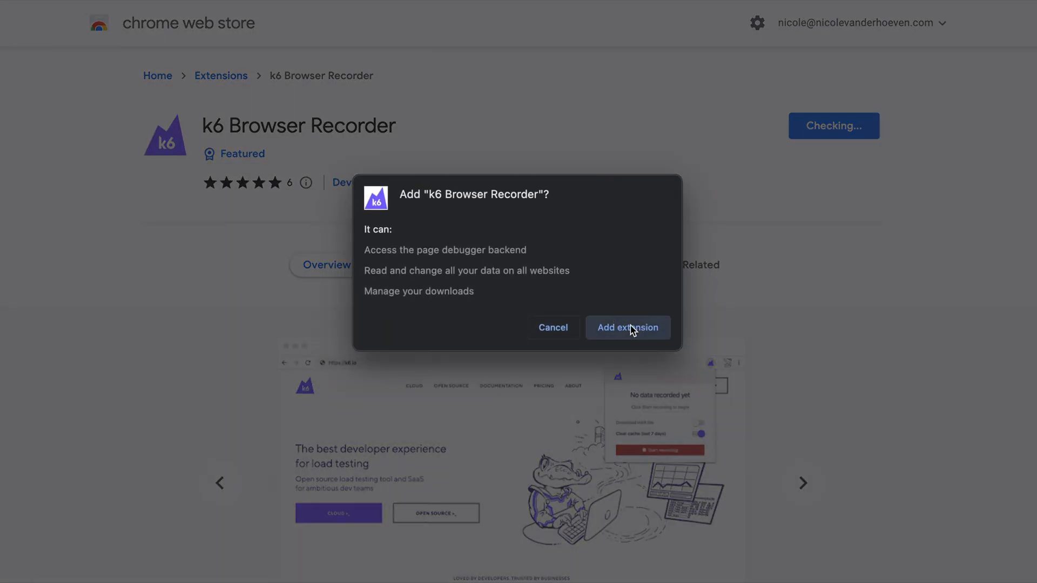
{"action": "left_click", "coordinate": [628, 327]}
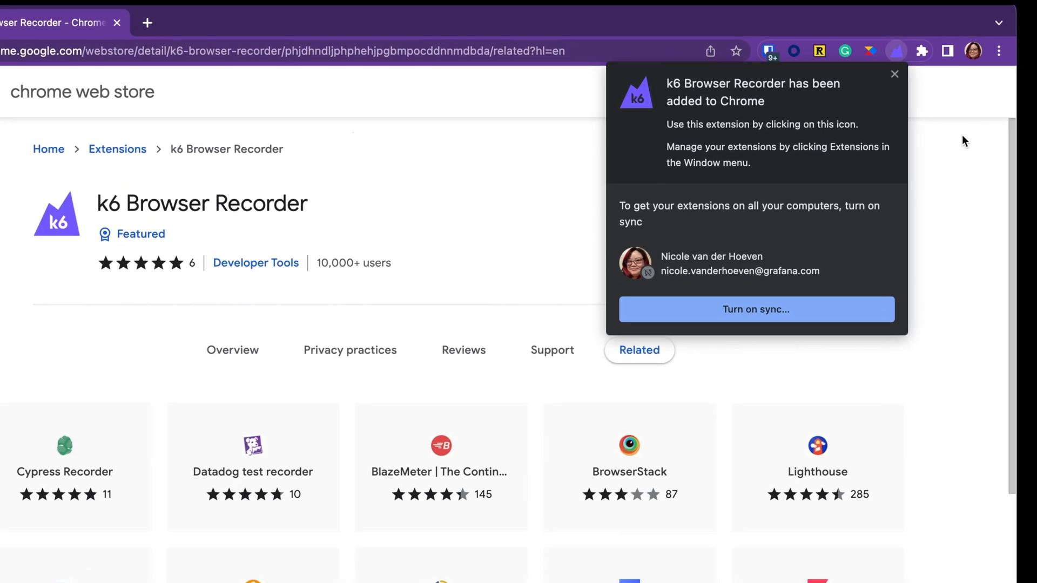
Pin k6 Browser Recorder to the Chrome toolbar and start recording a browser session.
{"action": "left_click", "coordinate": [895, 74]}
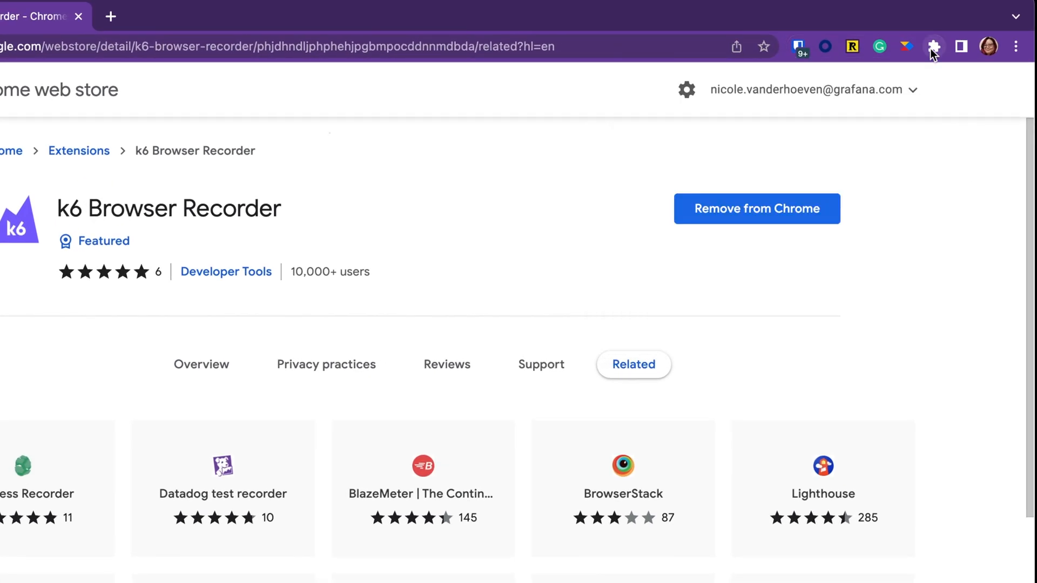
{"action": "left_click", "coordinate": [948, 47]}
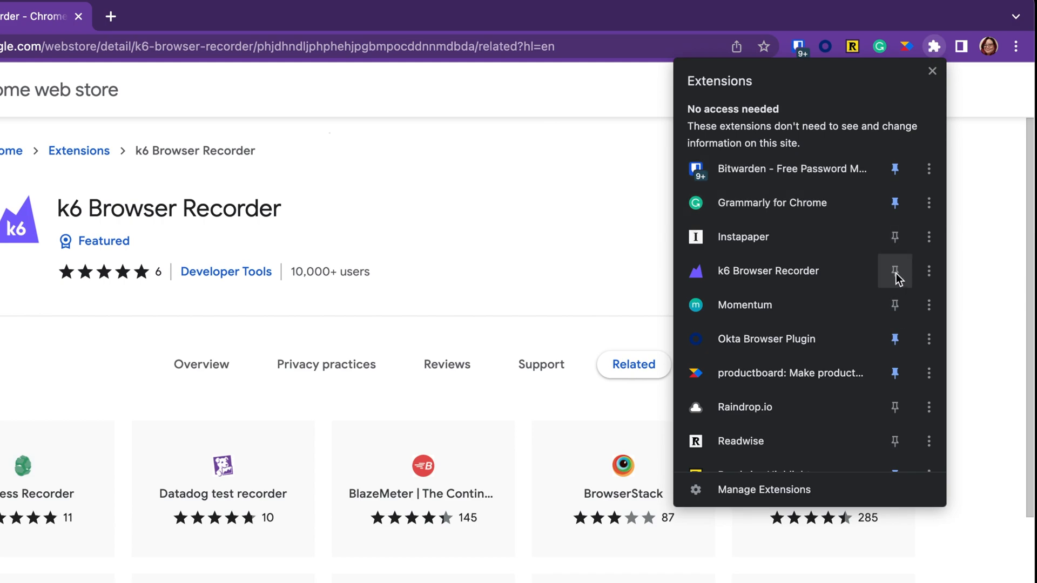
{"action": "left_click", "coordinate": [894, 271]}
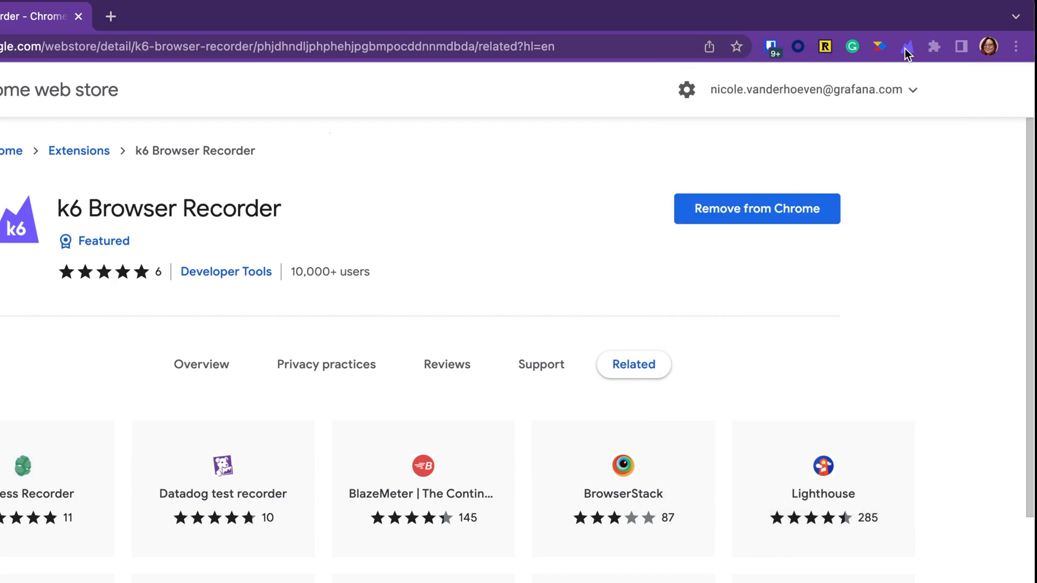
{"action": "left_click", "coordinate": [906, 47]}
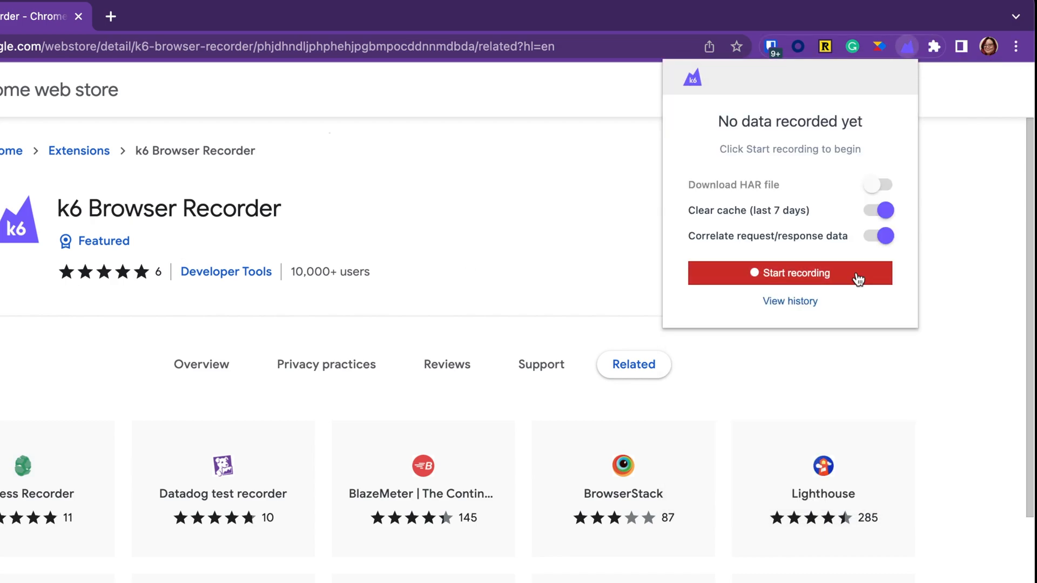
{"action": "left_click", "coordinate": [790, 272]}
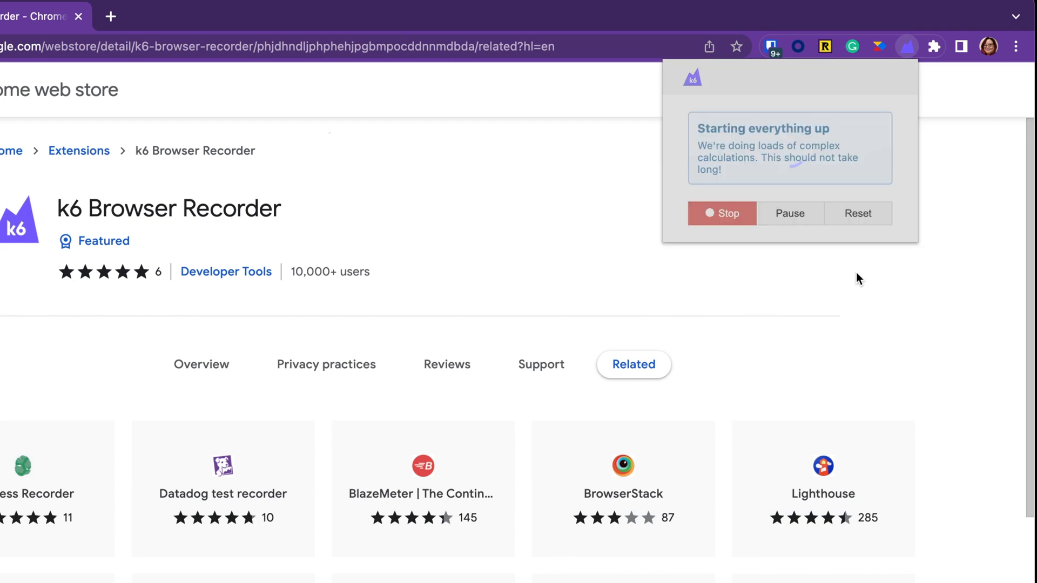
{"action": "mouse_move", "coordinate": [96, 409]}
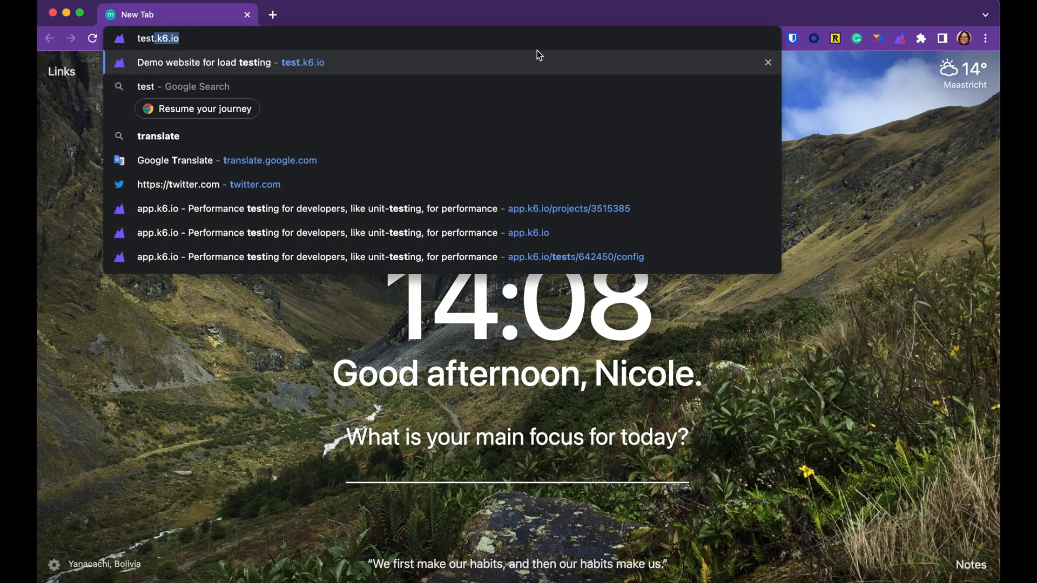
Visit test.k6.io, its contacts page, the home page again, then the coin flip game.
{"action": "left_click", "coordinate": [221, 62]}
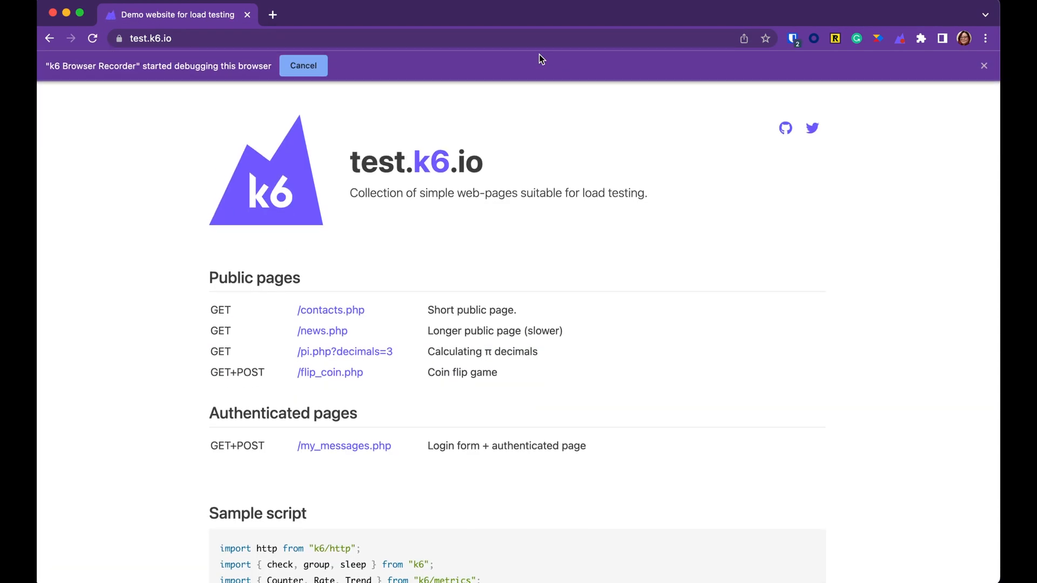
{"action": "mouse_move", "coordinate": [345, 313]}
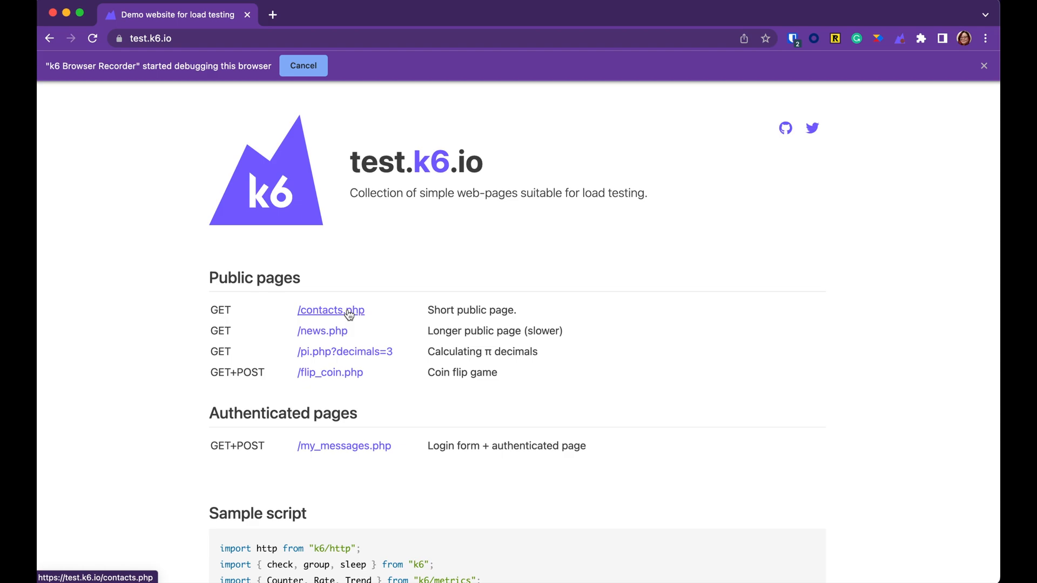
{"action": "left_click", "coordinate": [330, 310]}
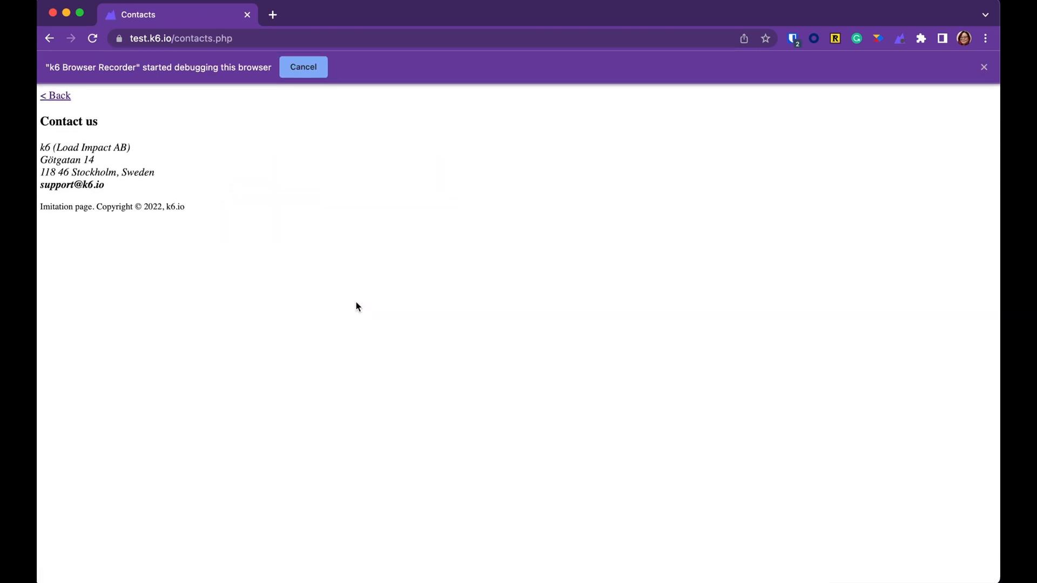
{"action": "left_click", "coordinate": [54, 95]}
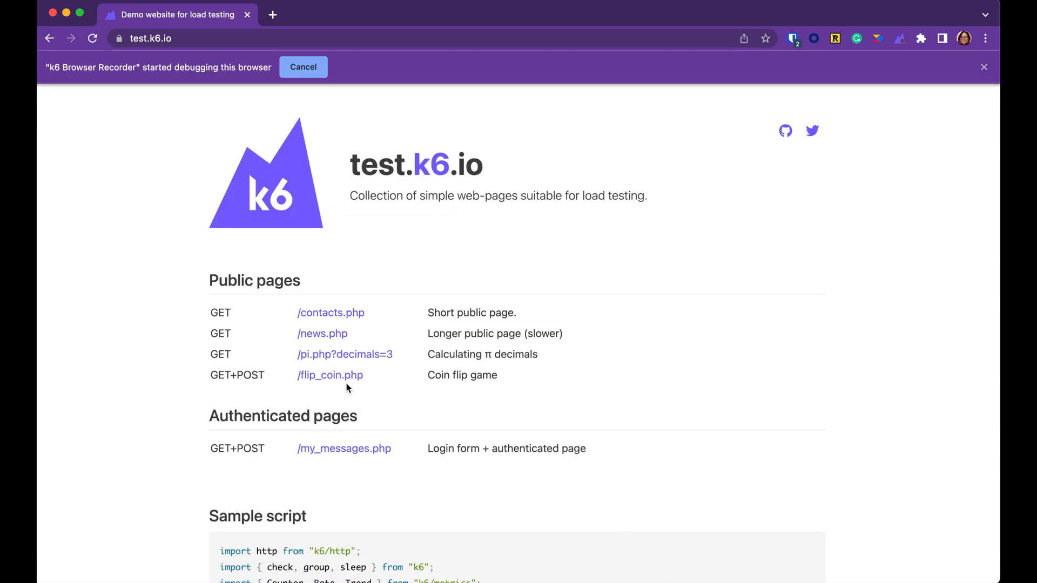
{"action": "left_click", "coordinate": [329, 375]}
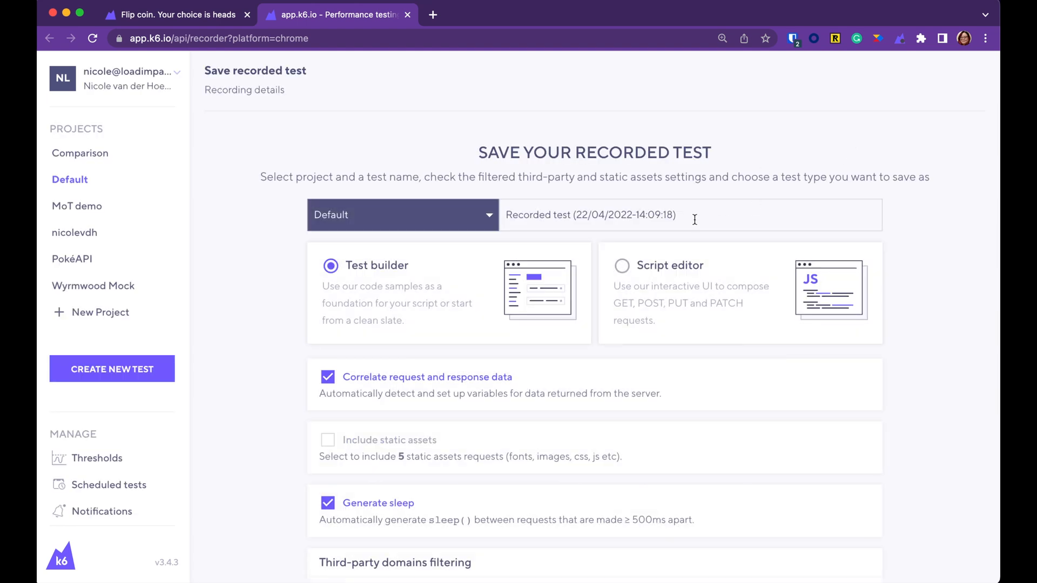
Name the test 'Recorded test: test.k6.io', include static assets, and save it.
{"action": "triple_click", "coordinate": [590, 215]}
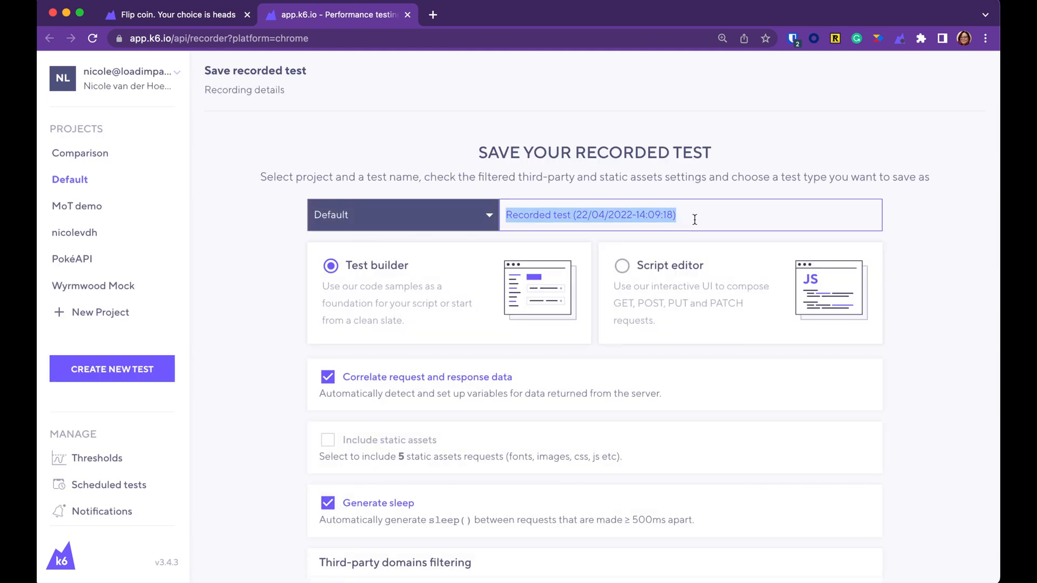
{"action": "type", "text": "Recorded test: test.k6.io"}
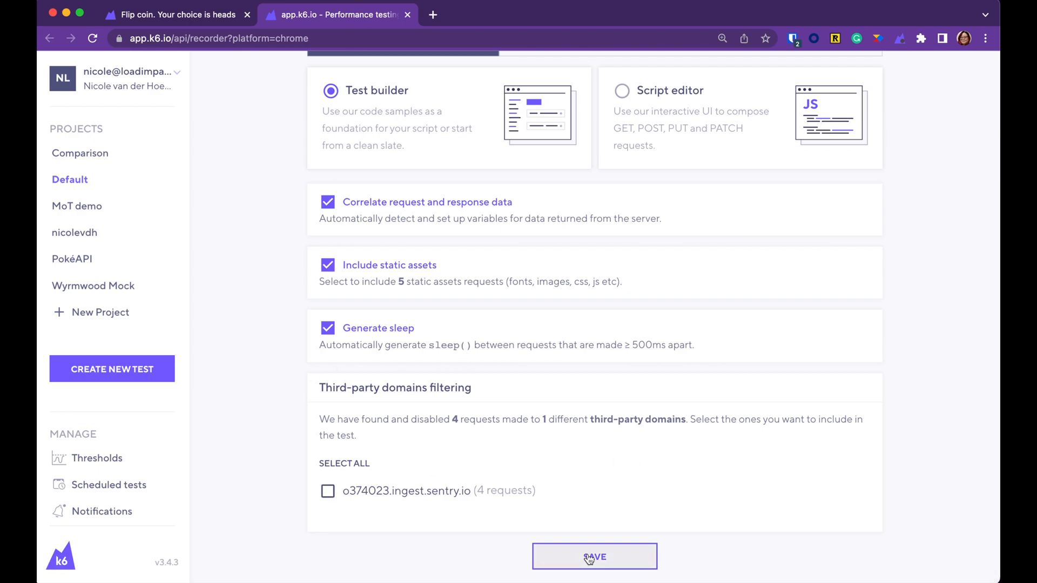
{"action": "left_click", "coordinate": [594, 571]}
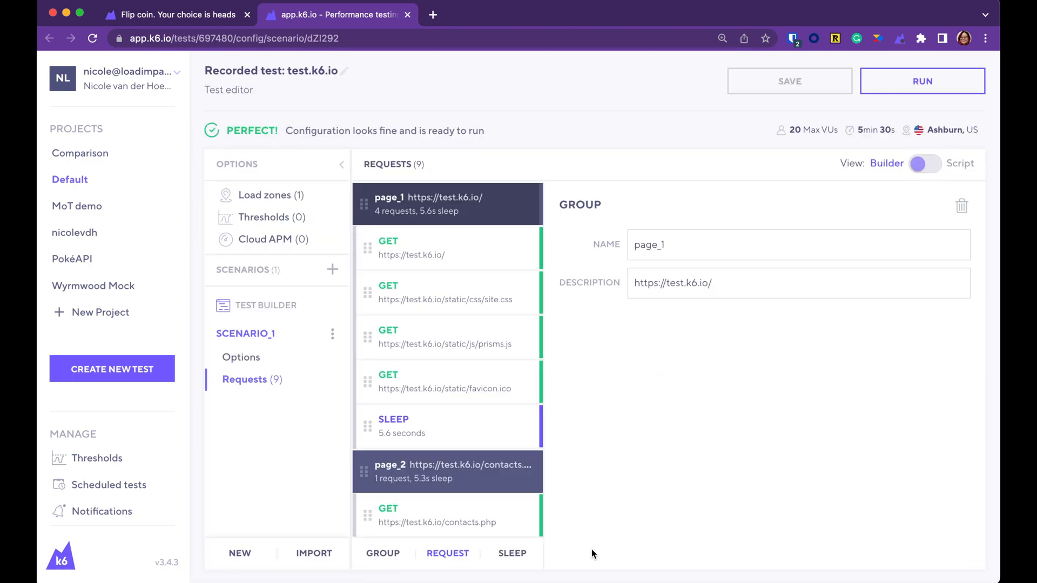
{"action": "mouse_move", "coordinate": [736, 484]}
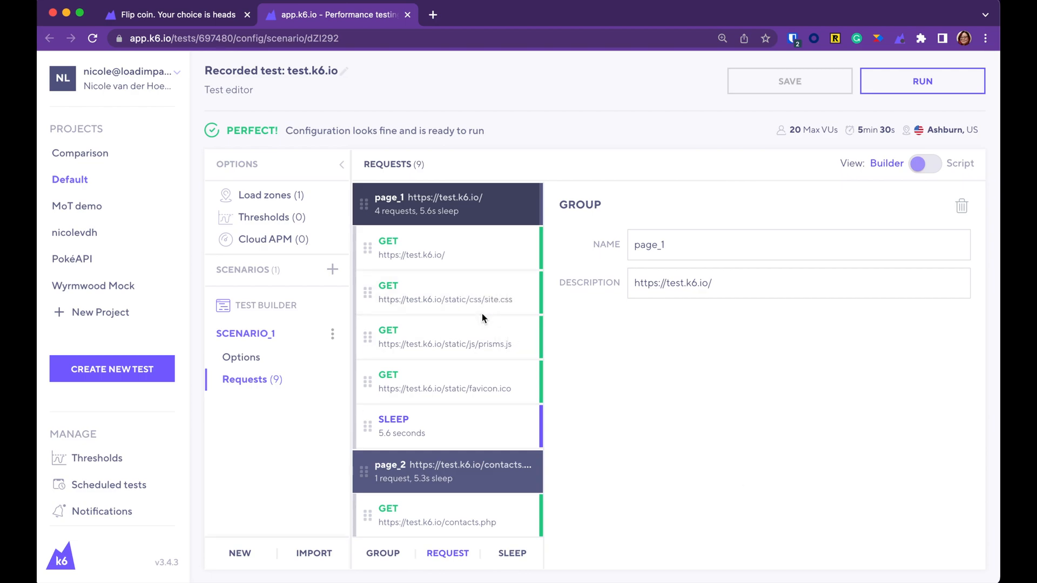
Review the contacts request's query params and checks, then the page_4 group details.
{"action": "scroll", "scroll_direction": "down", "scroll_amount": 3}
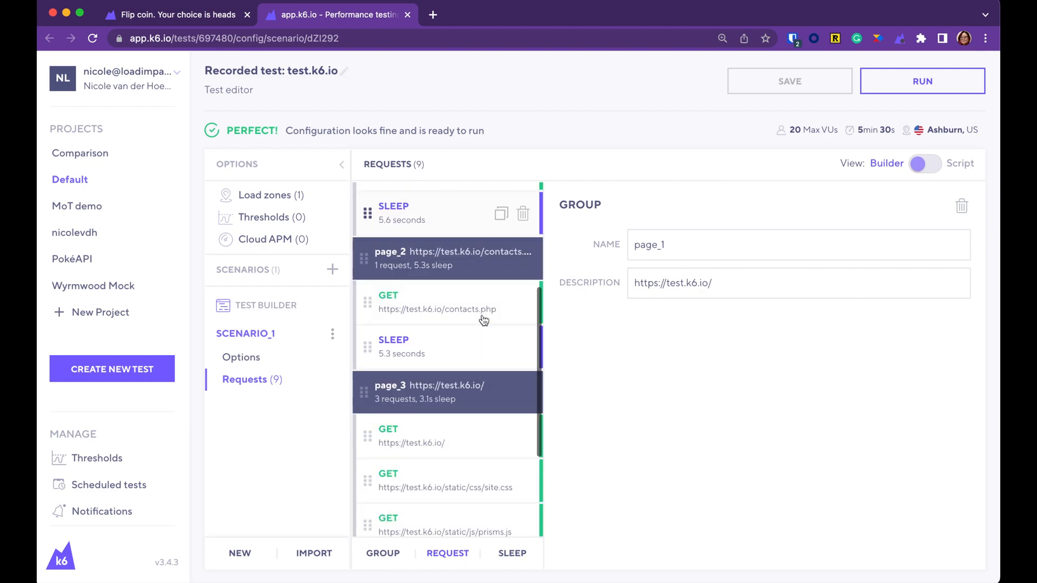
{"action": "scroll", "scroll_direction": "down", "scroll_amount": 3}
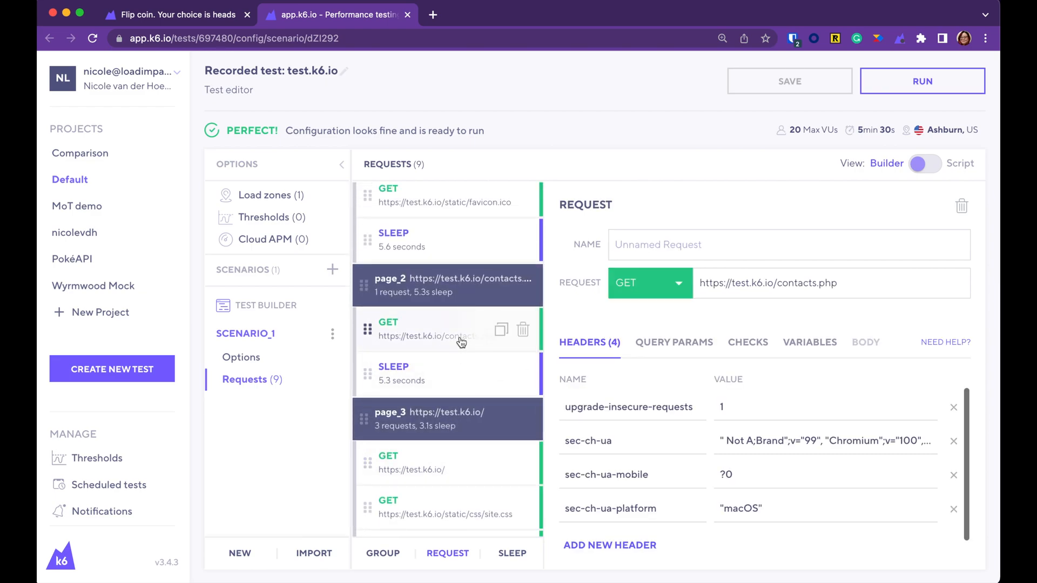
{"action": "left_click", "coordinate": [674, 342]}
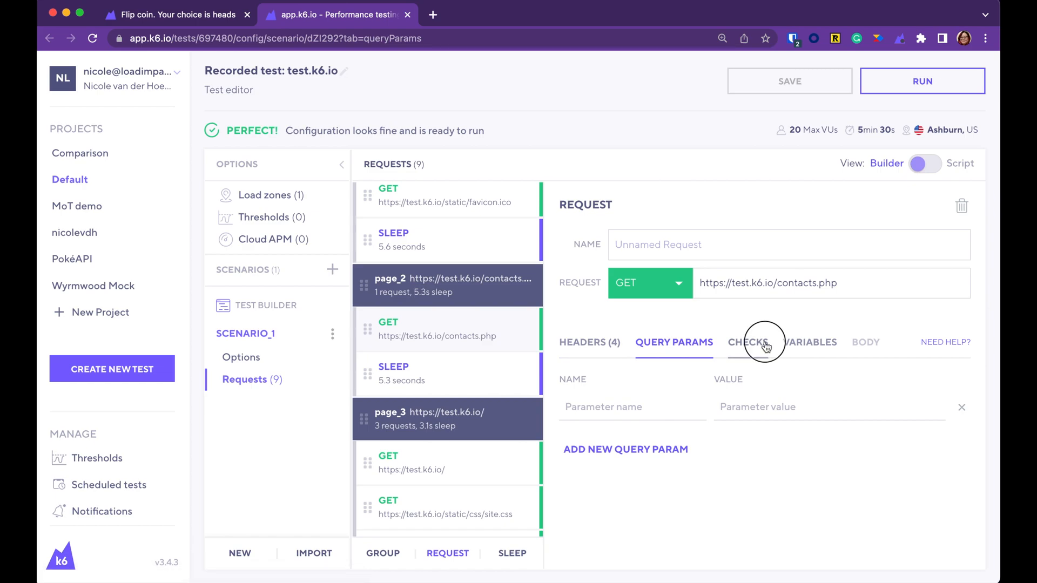
{"action": "left_click", "coordinate": [590, 343]}
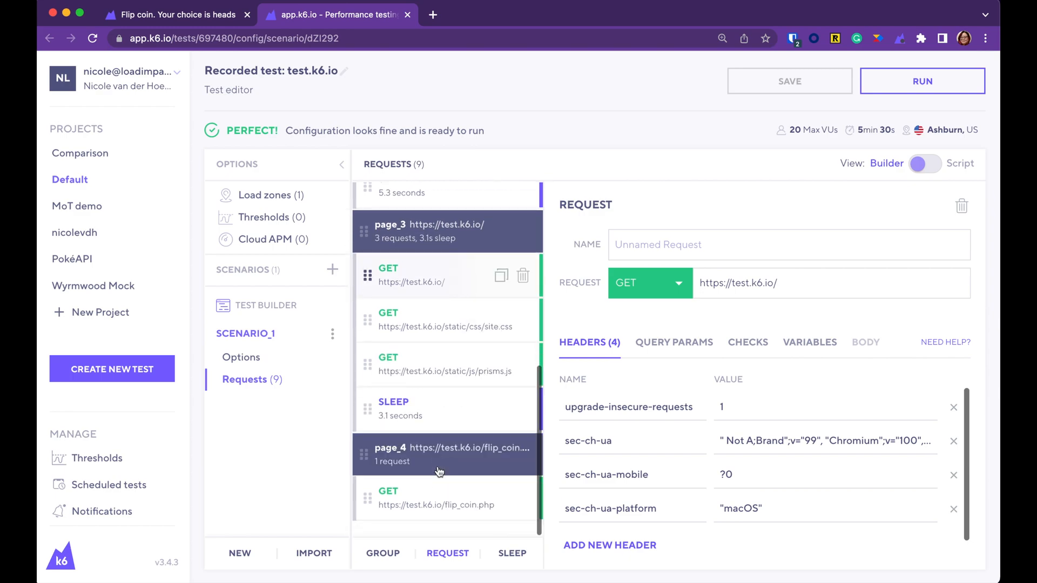
{"action": "left_click", "coordinate": [445, 452]}
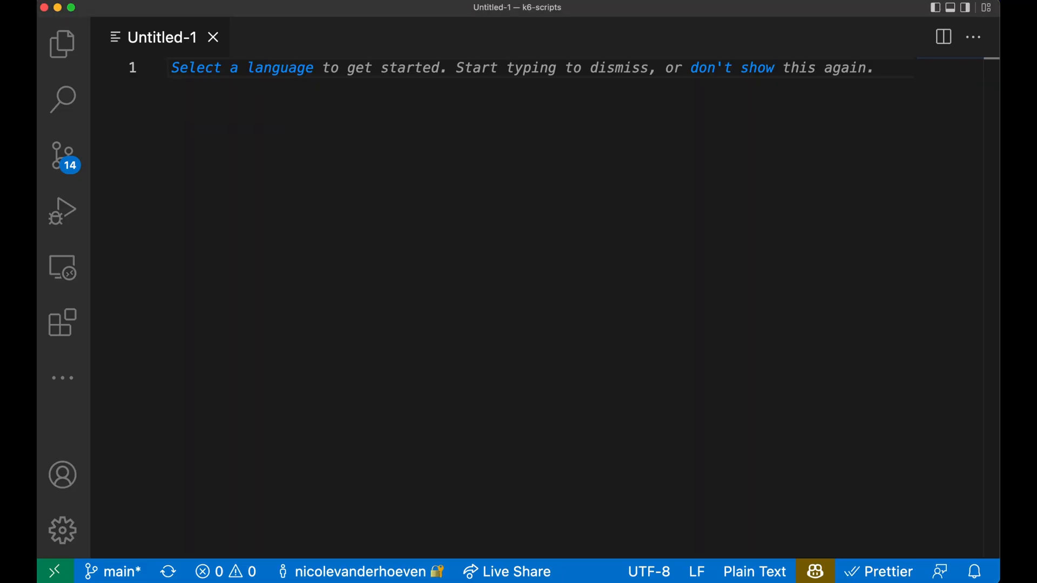
{"action": "mouse_move", "coordinate": [656, 240]}
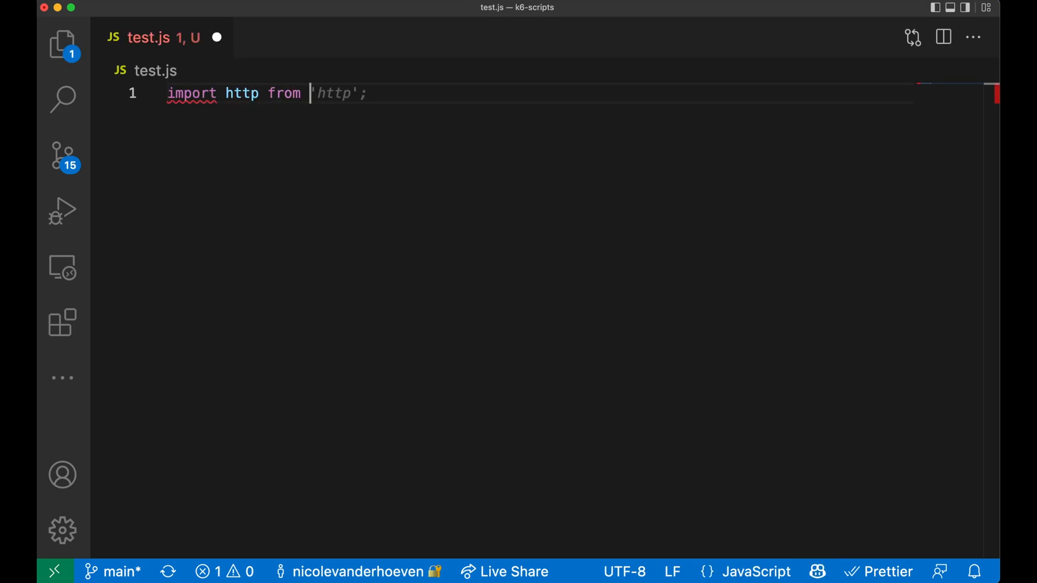
Import http from 'k6/http' and sleep, check from 'k6' at the top of test.js.
{"action": "type", "text": "k6/http';"}
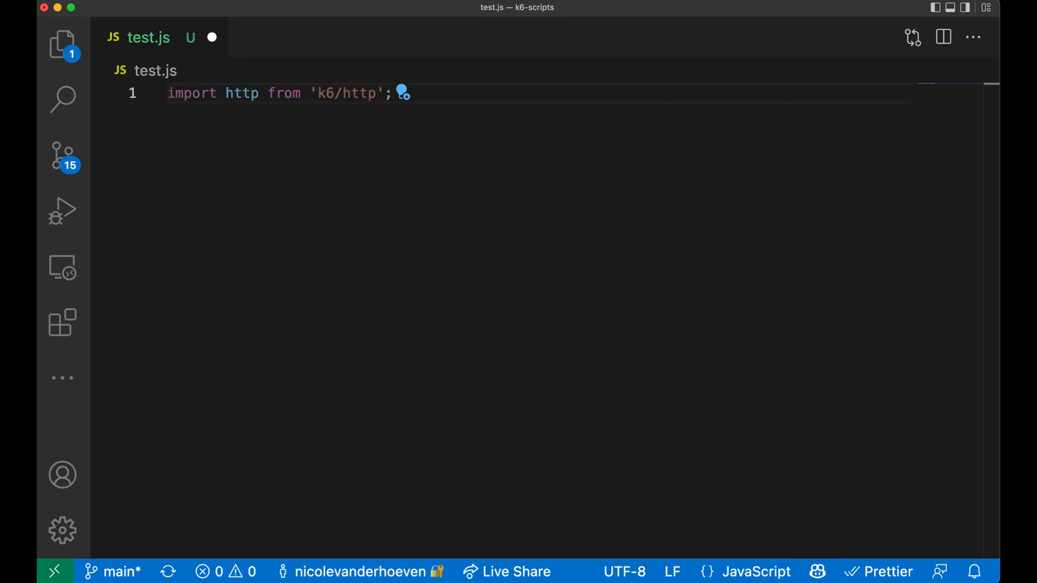
{"action": "type", "text": "import { sleep, check }"}
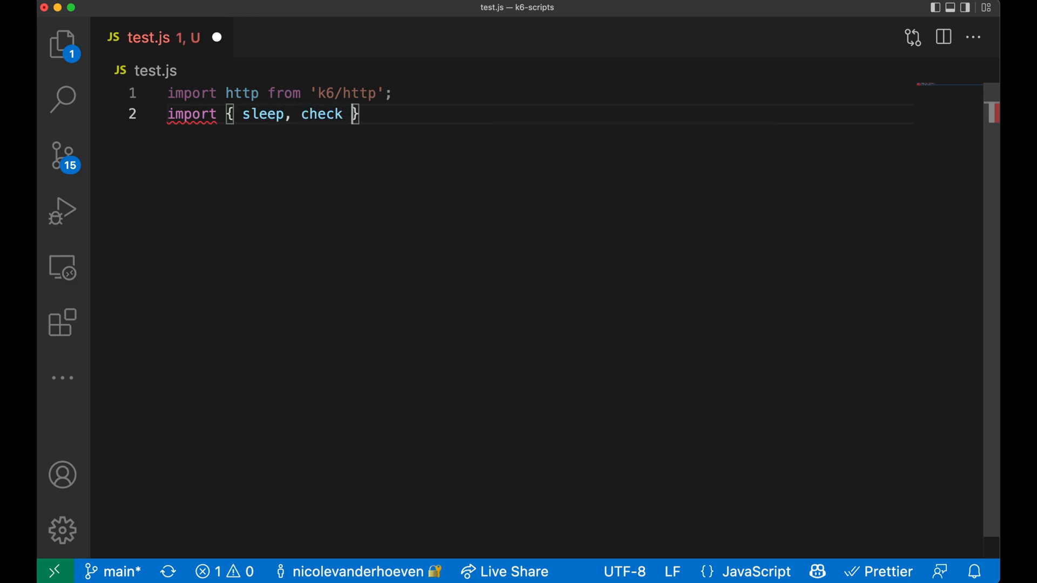
{"action": "type", "text": "from 'k6';"}
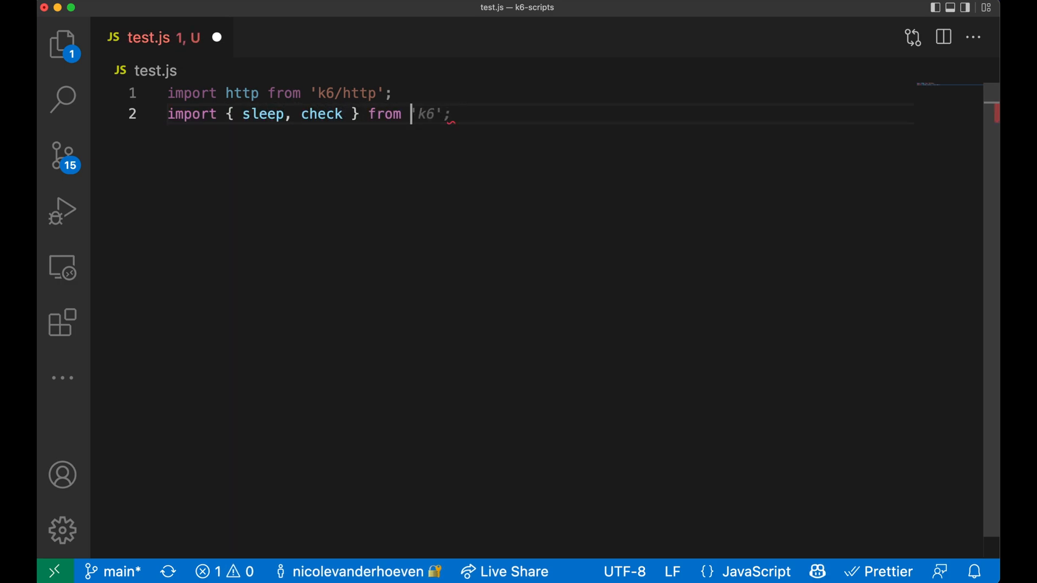
{"action": "key", "text": "Enter"}
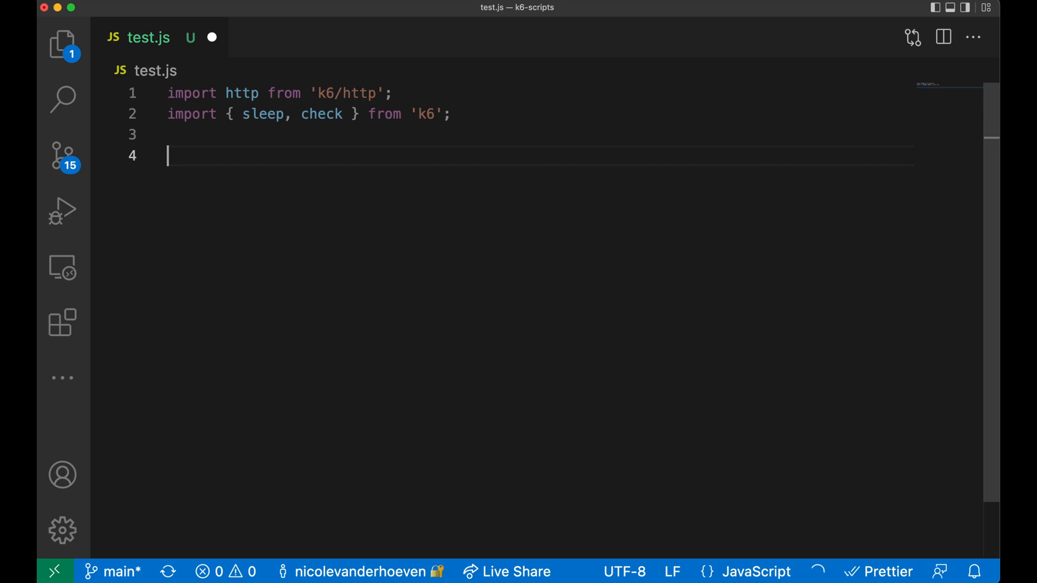
{"action": "type", "text": "export default function () {"}
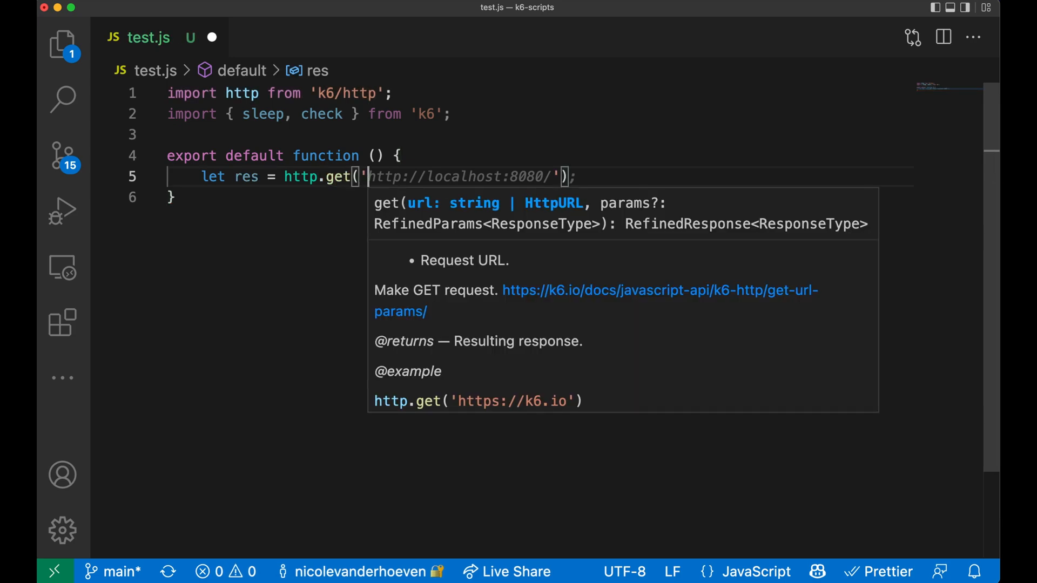
{"action": "type", "text": "https://test.k6.io"}
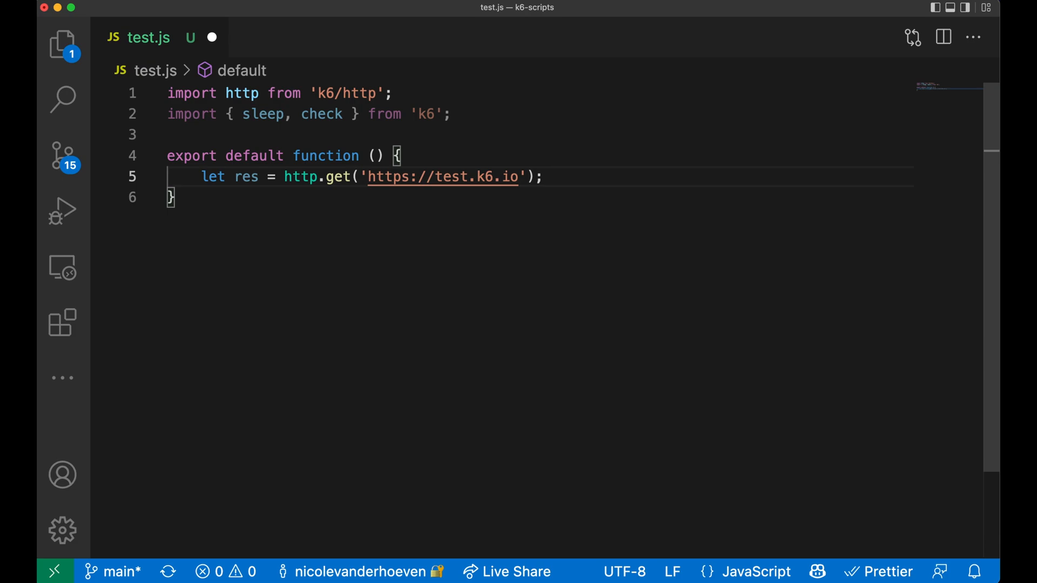
{"action": "type", "text": "check(res, {"}
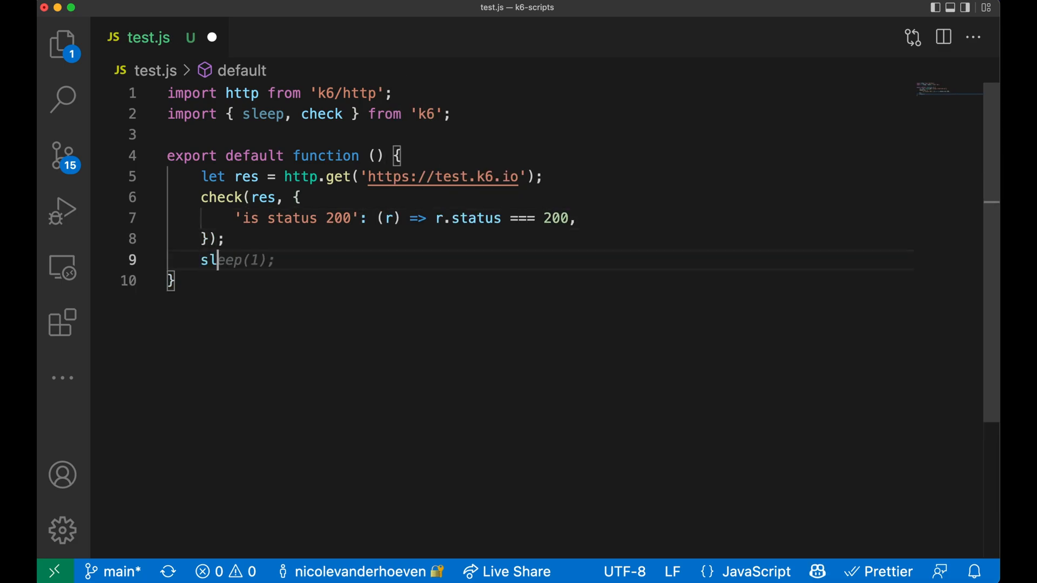
{"action": "key", "text": "Tab"}
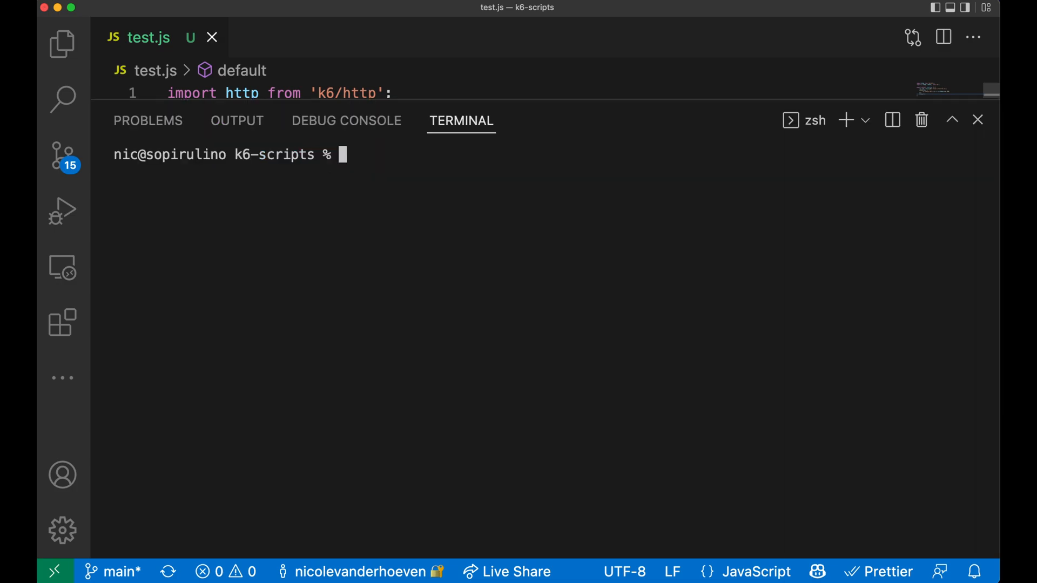
Run k6 run test.js locally, then add options with vus: 2 and duration: '1m'.
{"action": "type", "text": "k6 run test.js"}
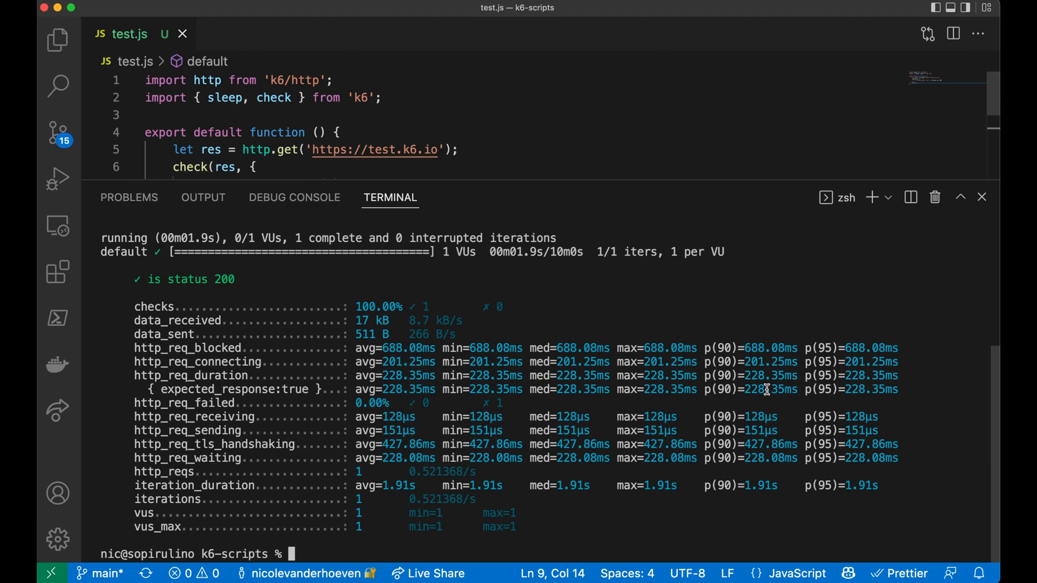
{"action": "type", "text": "k6 run test.js -i 2 -u 2"}
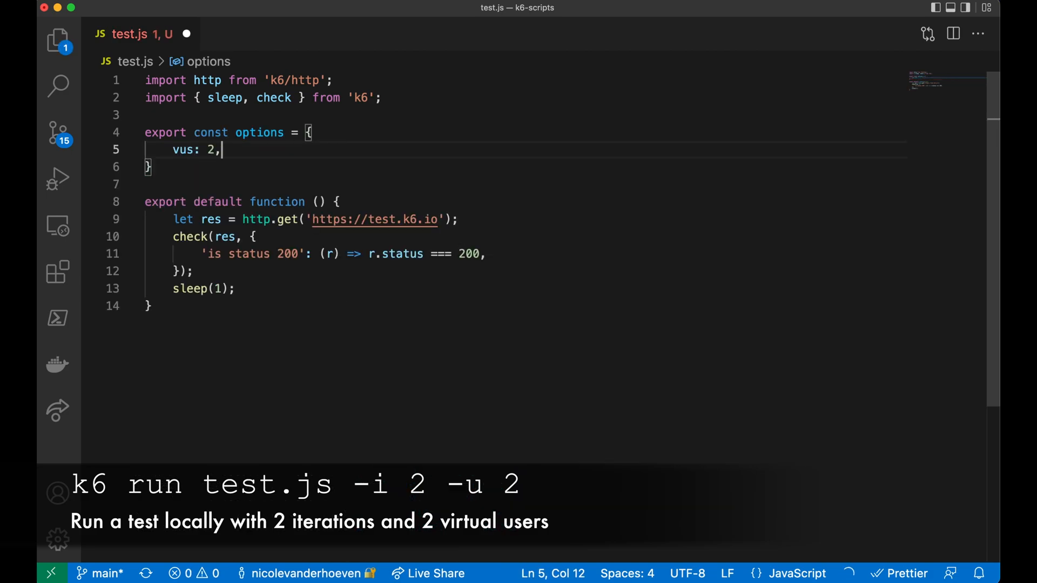
{"action": "type", "text": "duration: '1m',"}
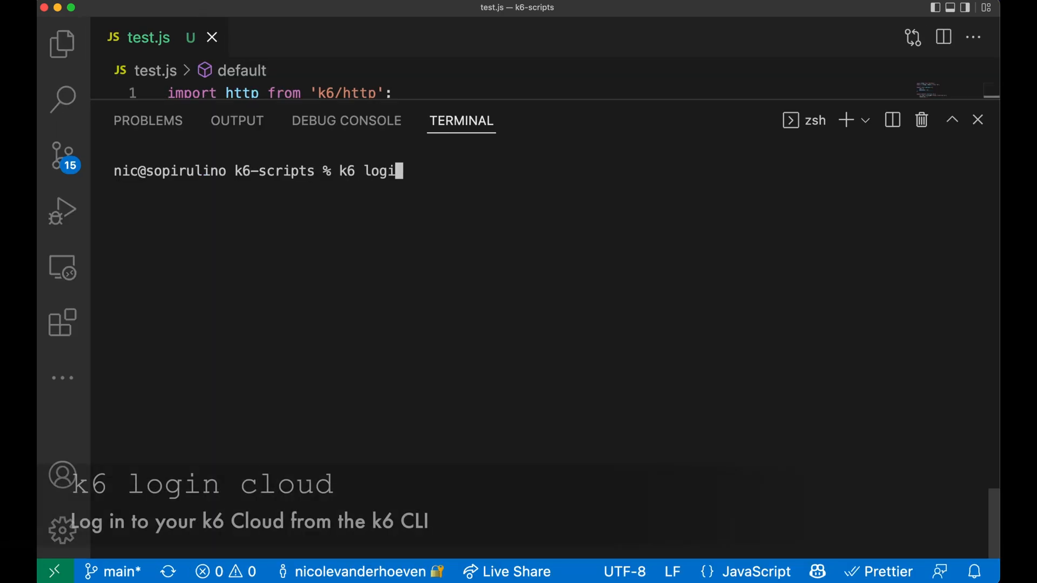
{"action": "key", "text": "Enter"}
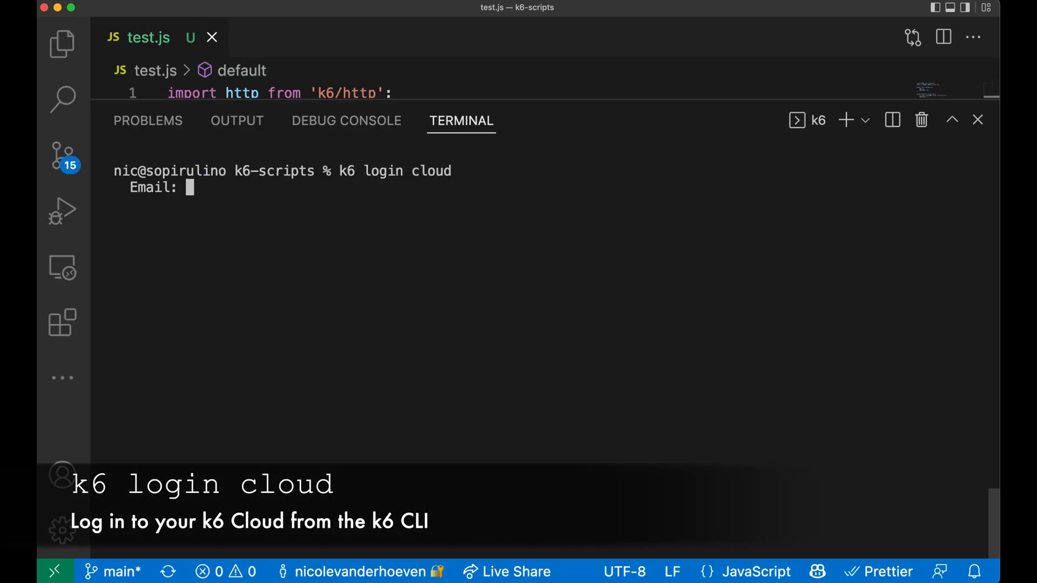
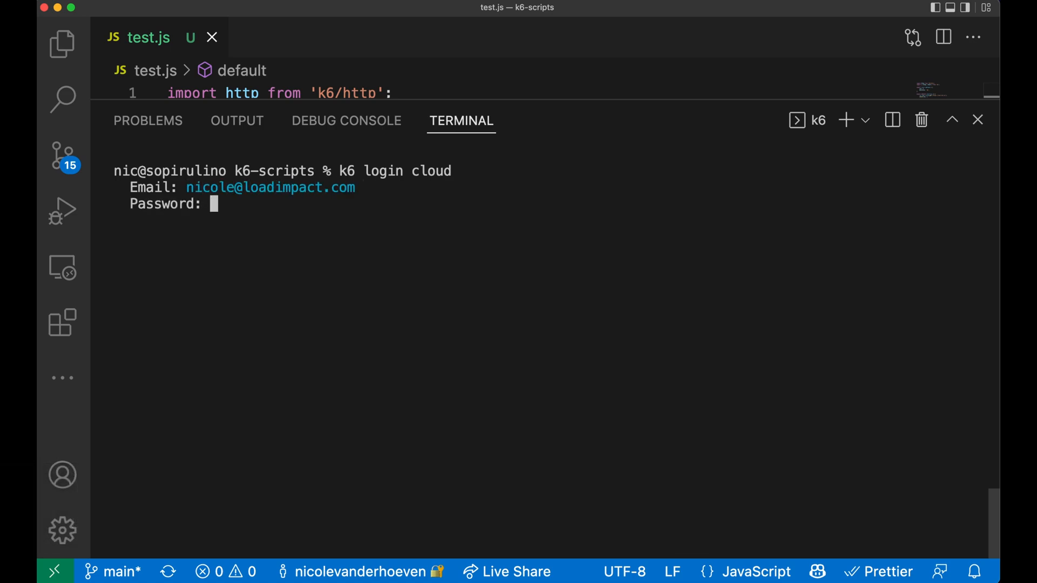
{"action": "key", "text": "Enter"}
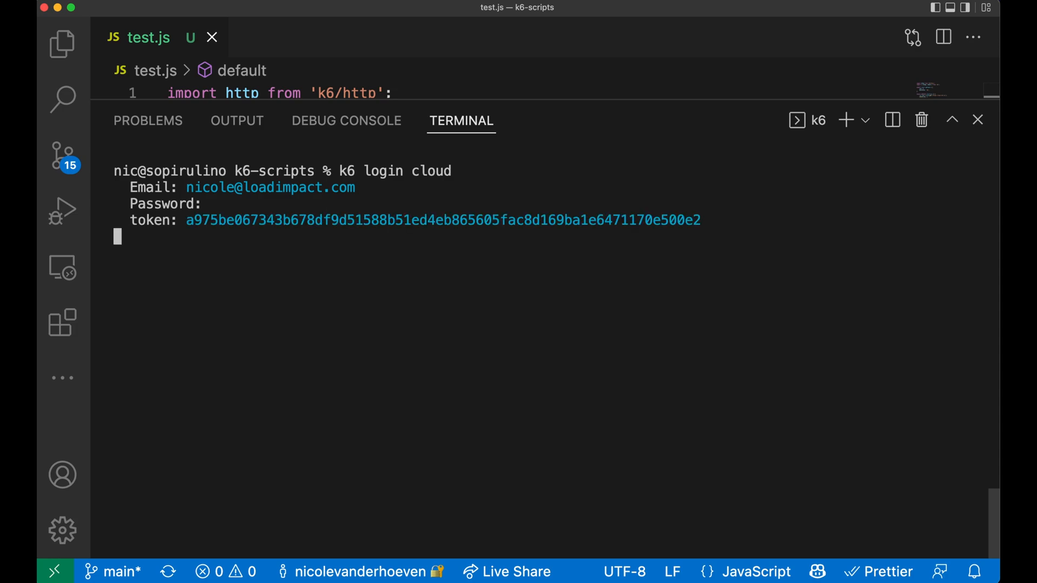
{"action": "key", "text": "Return"}
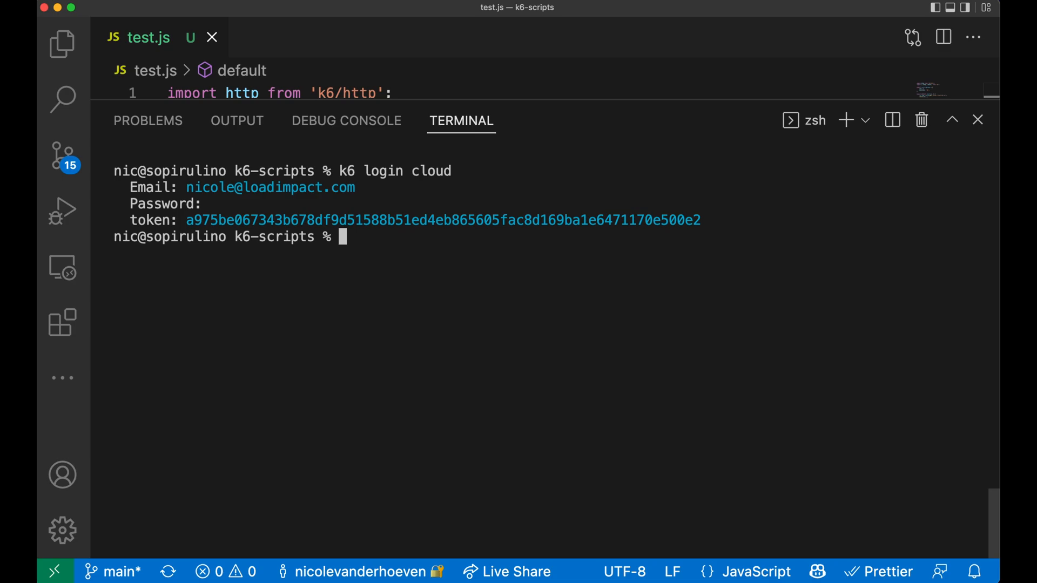
{"action": "type", "text": "k6 cloud"}
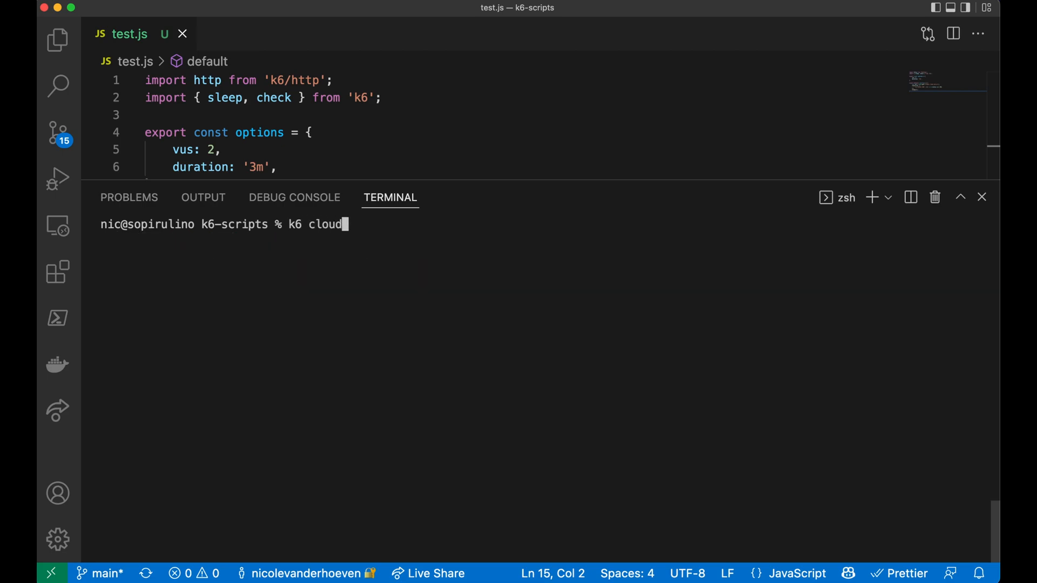
Run k6 cloud test.js to launch the test run on k6 Cloud.
{"action": "type", "text": "test.js"}
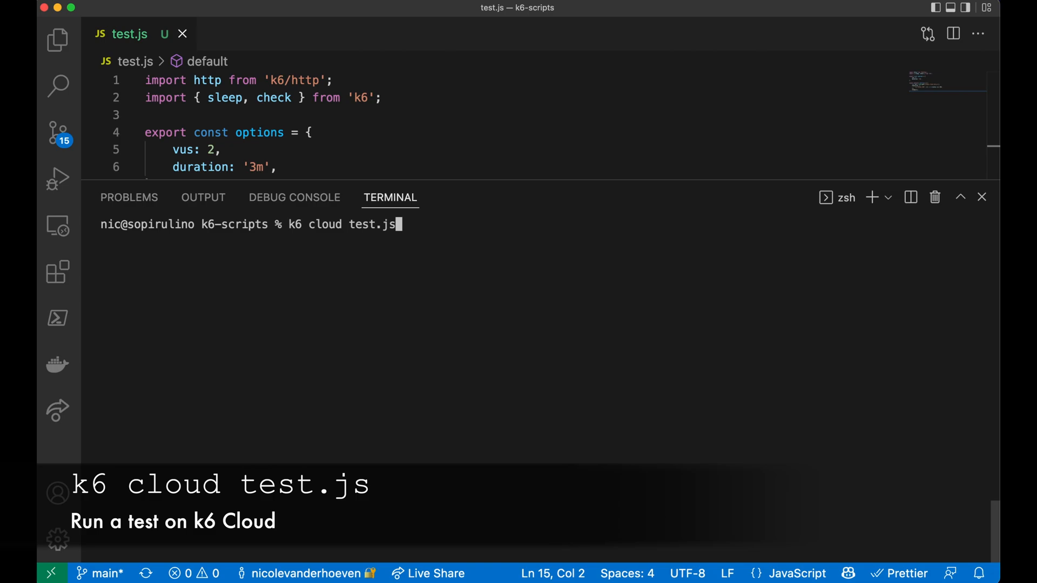
{"action": "key", "text": "Return"}
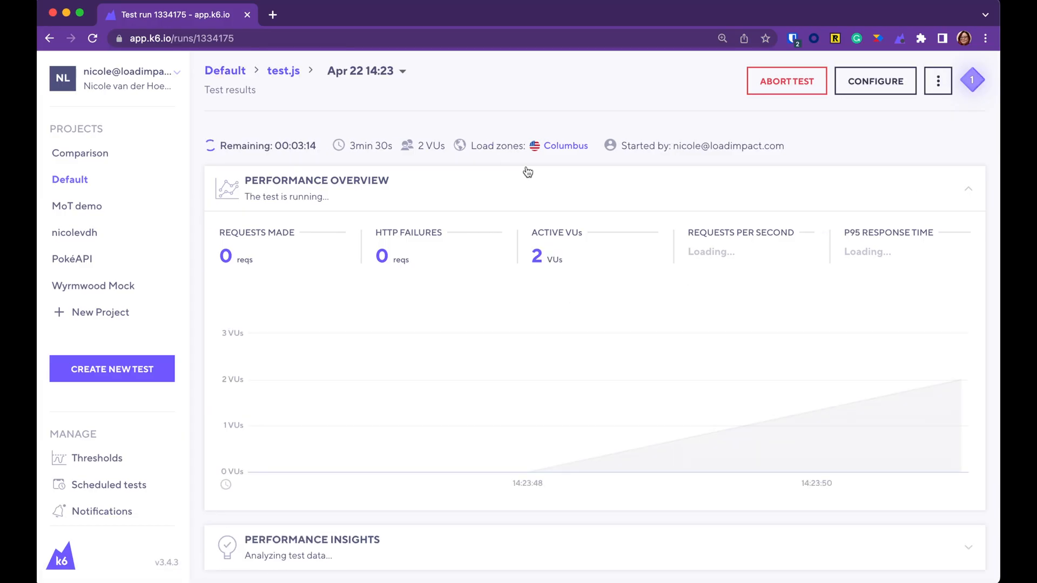
{"action": "mouse_move", "coordinate": [572, 151]}
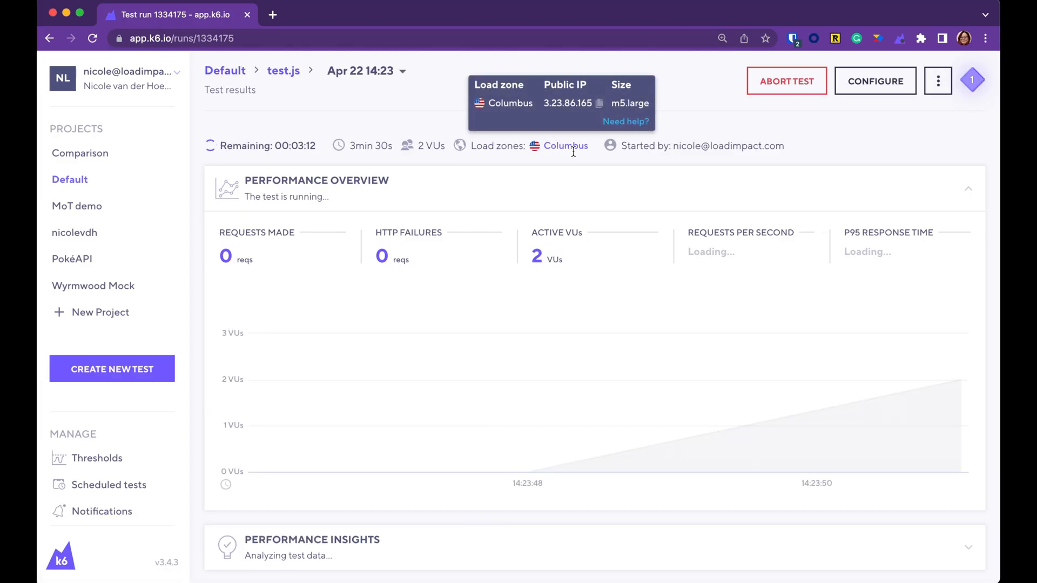